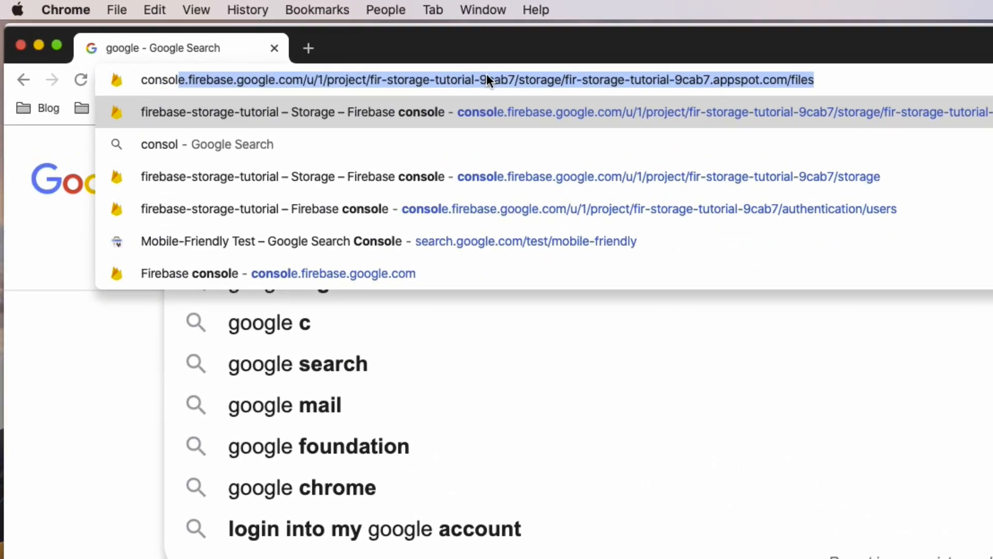
Load console.cloud.google.com in Chrome to reach the My First Project dashboard.
text(console.cloud.google.com/home/dashboard?project=diesel-nova-270122)
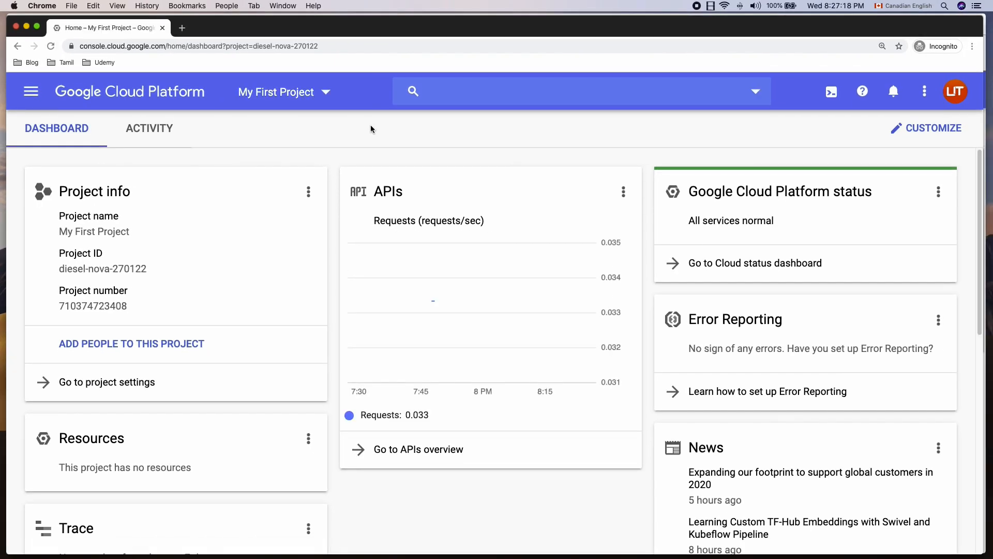
Expand the Navigation menu listing Billing, IAM & Admin and Compute Engine.
click(30, 91)
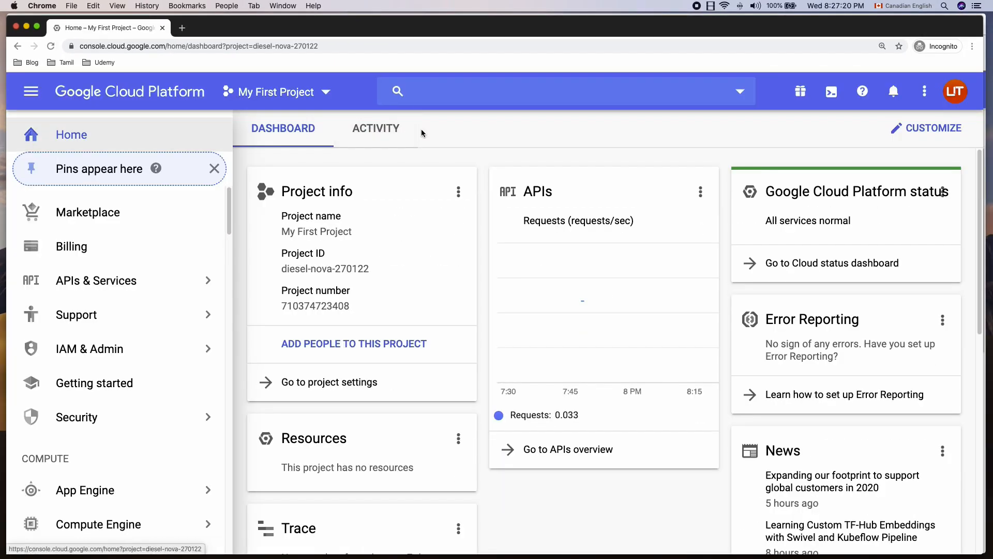
mouse_move(471, 131)
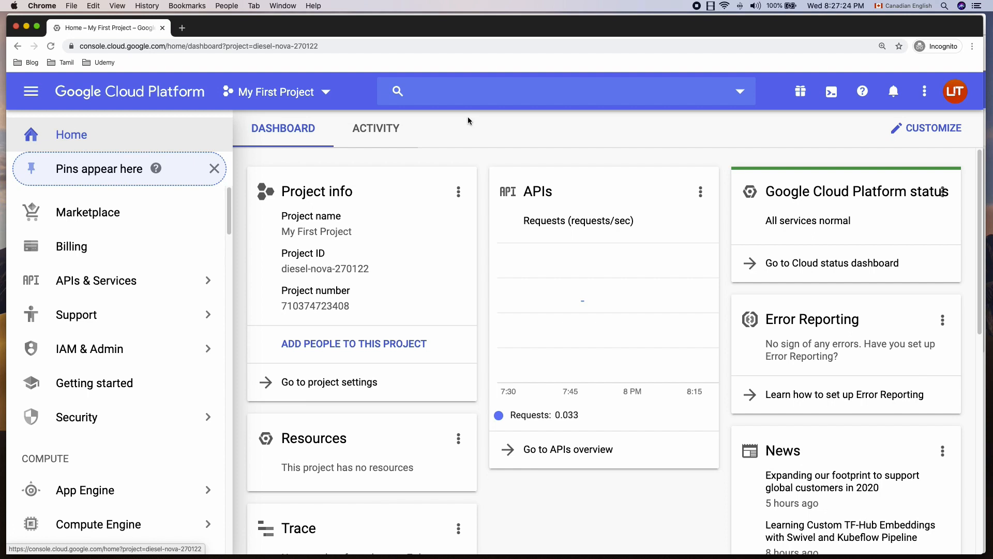
mouse_move(473, 135)
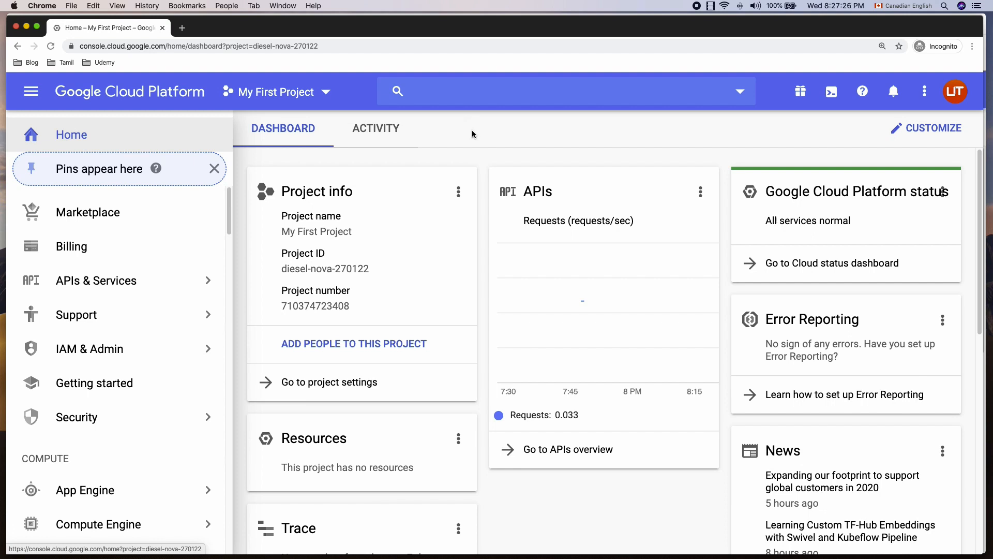
mouse_move(445, 140)
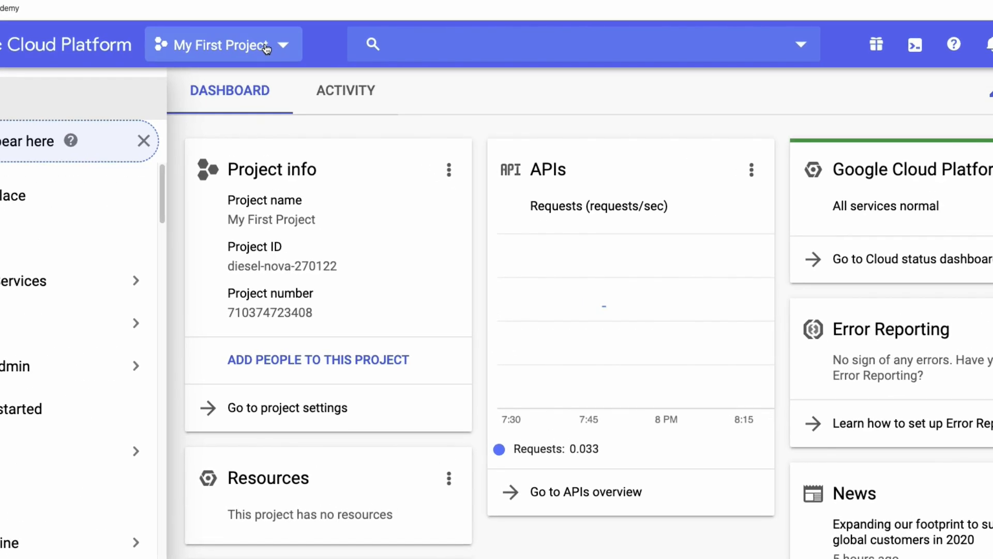
Open the Select a project dialog, which lists My First Project as current.
click(222, 45)
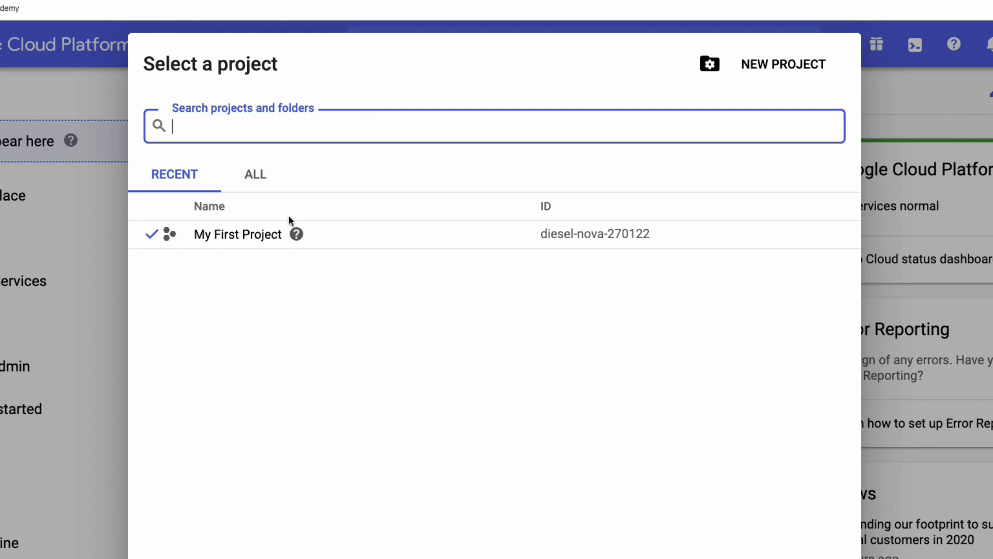
mouse_move(283, 198)
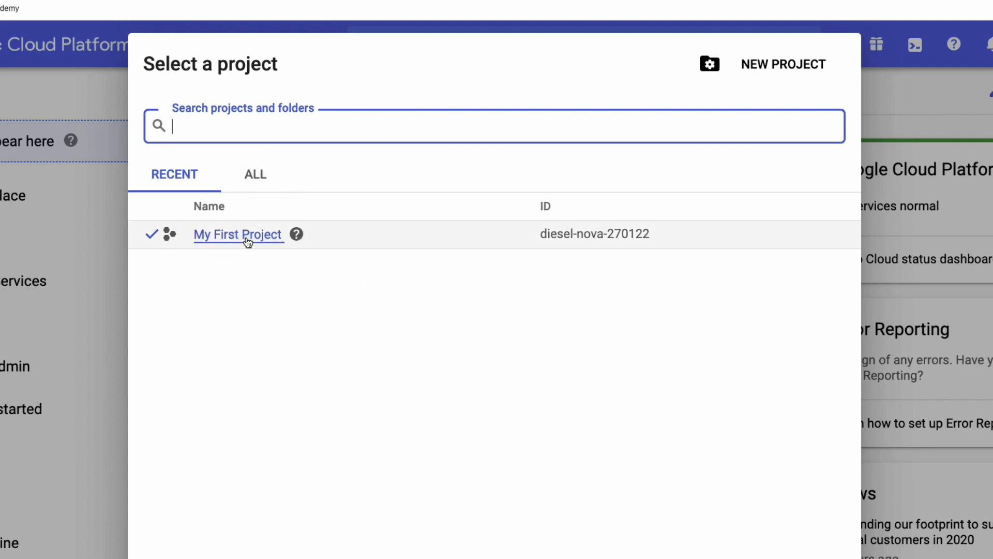
mouse_move(783, 64)
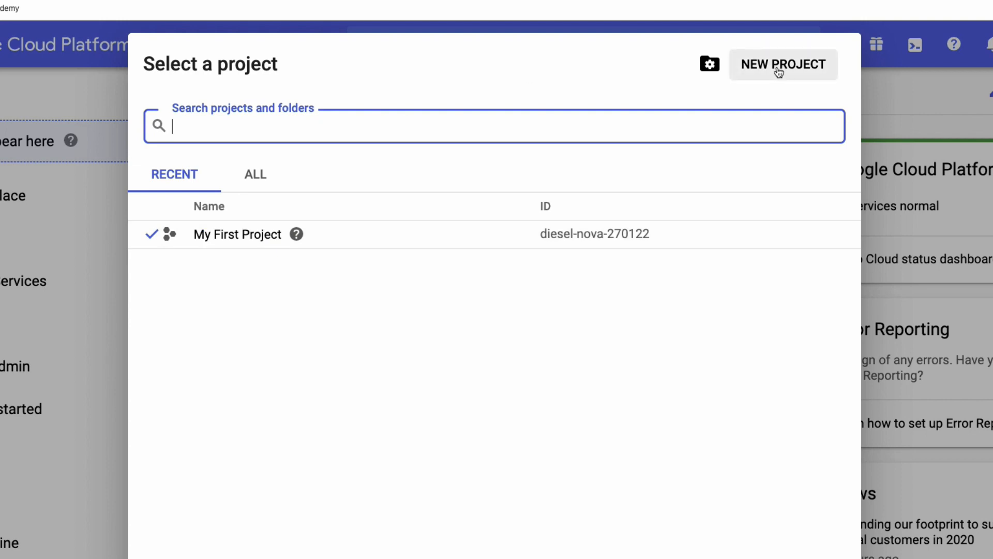
mouse_move(773, 71)
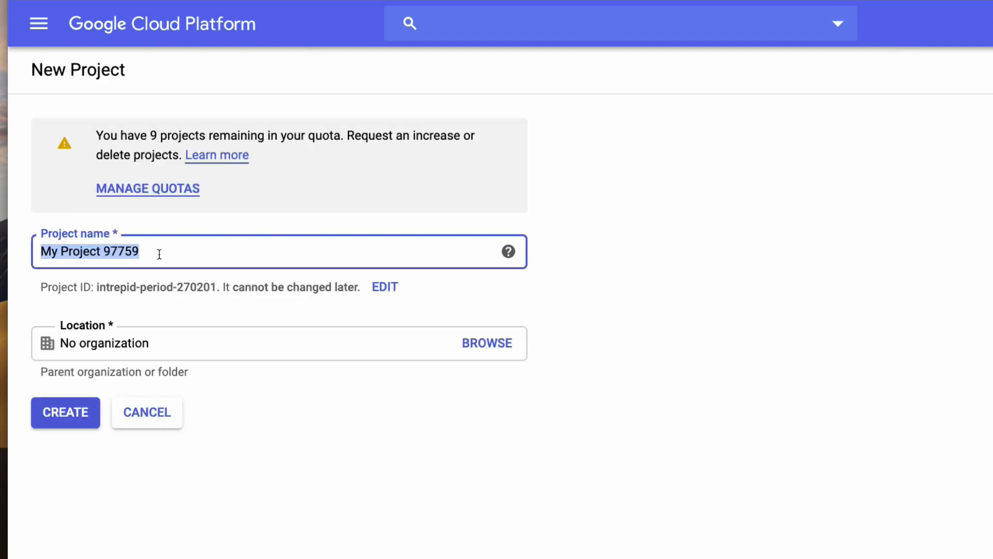
Enter 'GoogleMaps' as the project name and create the project.
text(GoogMaps)
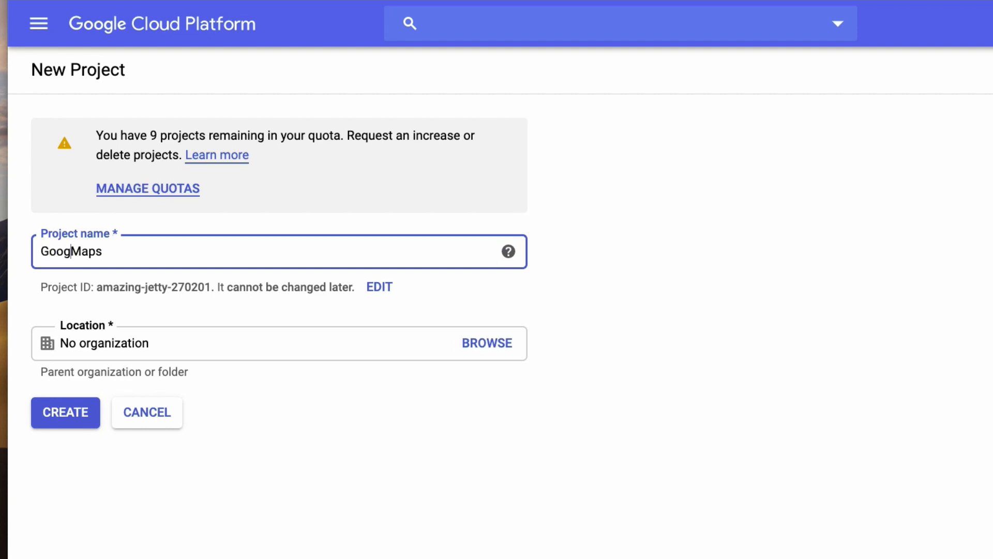
text(le)
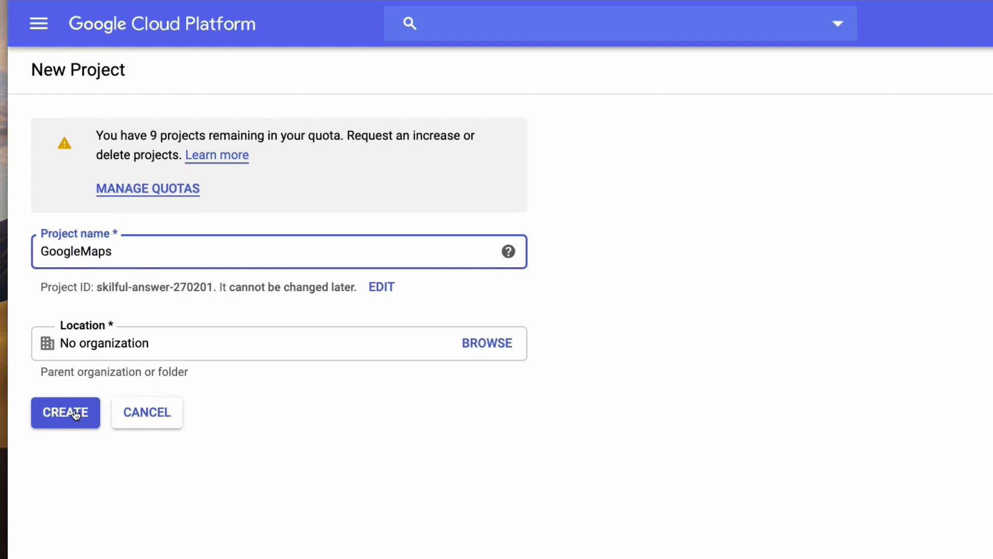
click(66, 412)
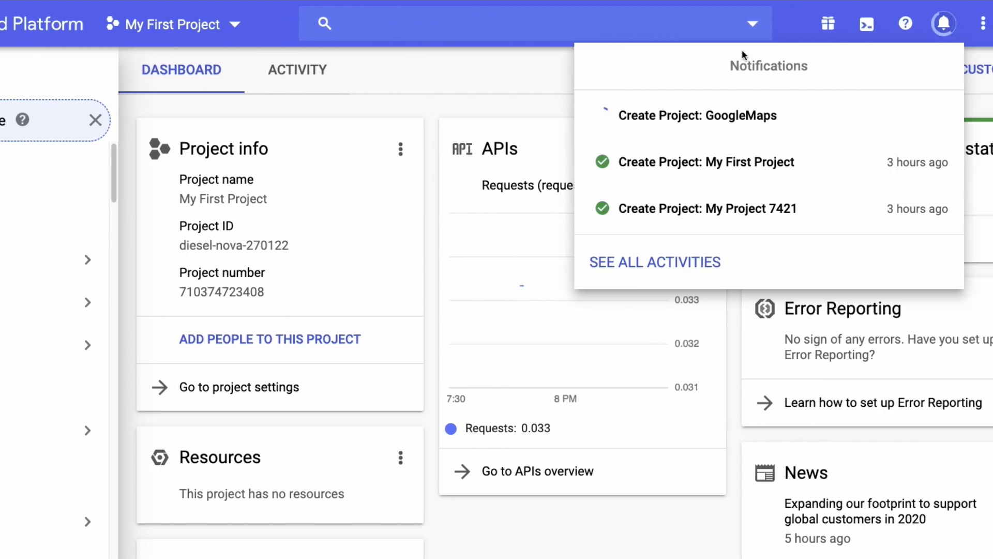
mouse_move(660, 129)
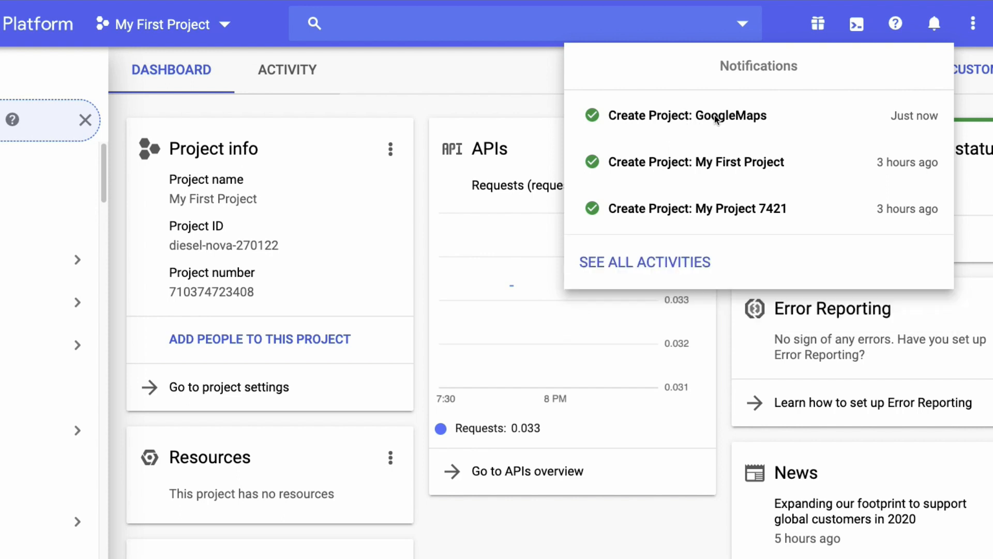
mouse_move(700, 123)
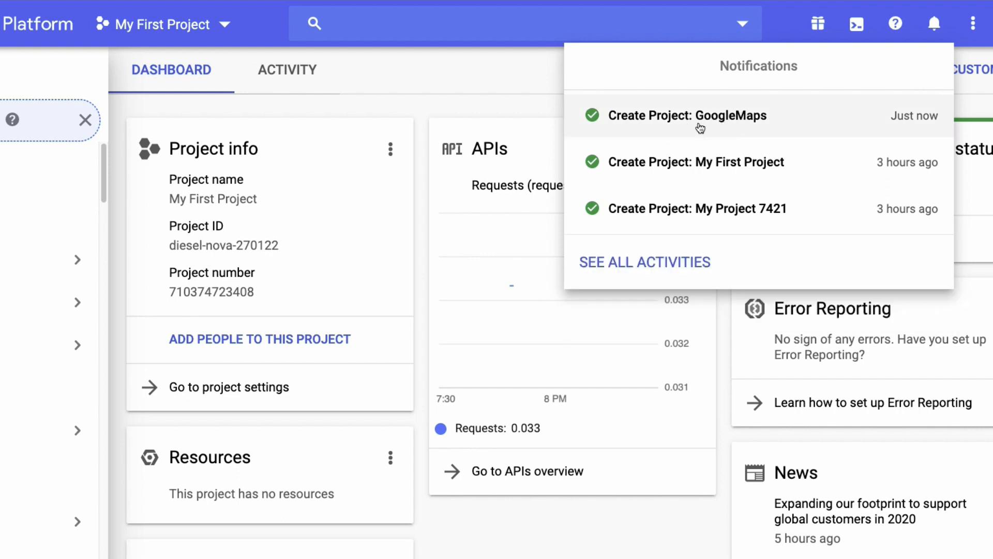
mouse_move(714, 120)
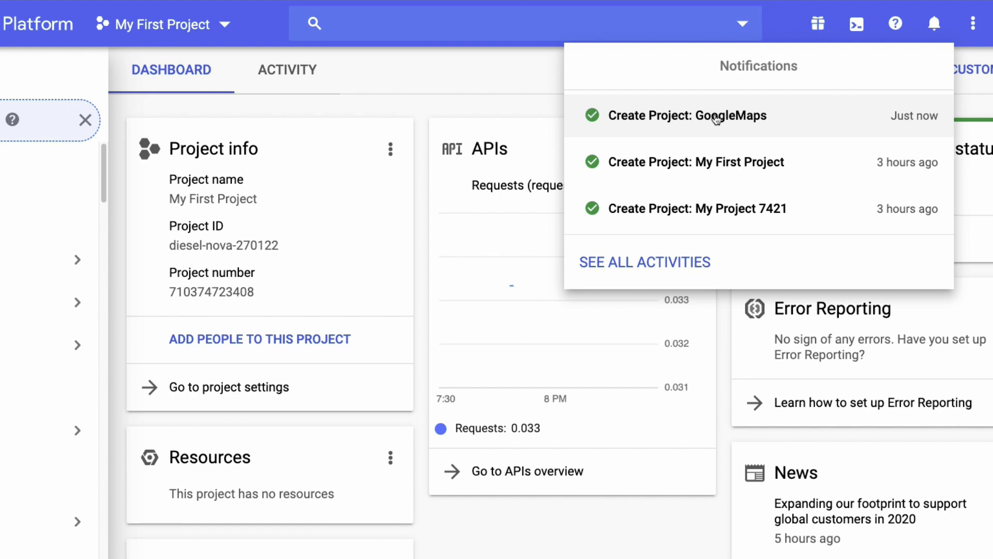
Make GoogleMaps (ID skilful-answer-270201) the active project and hide the side menu.
click(169, 24)
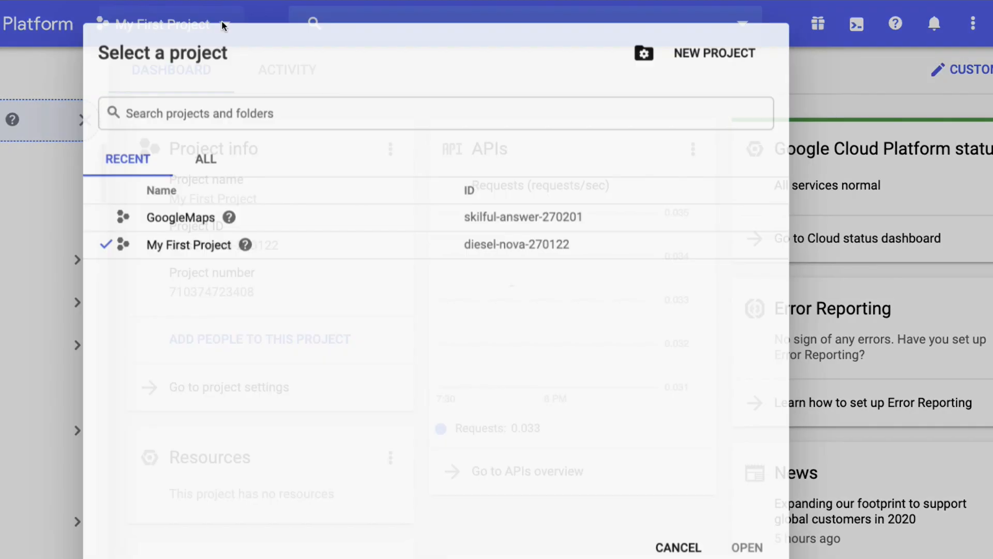
click(171, 213)
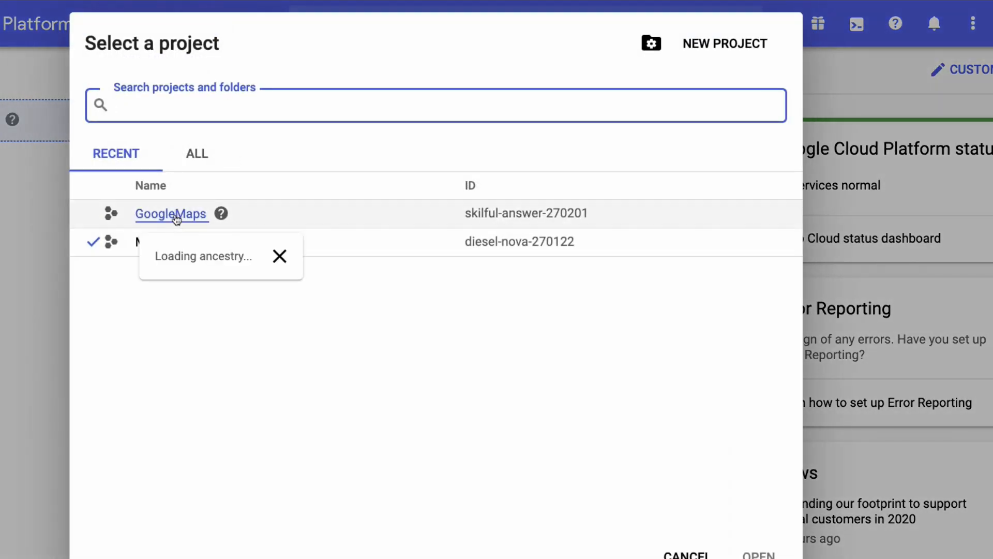
click(278, 256)
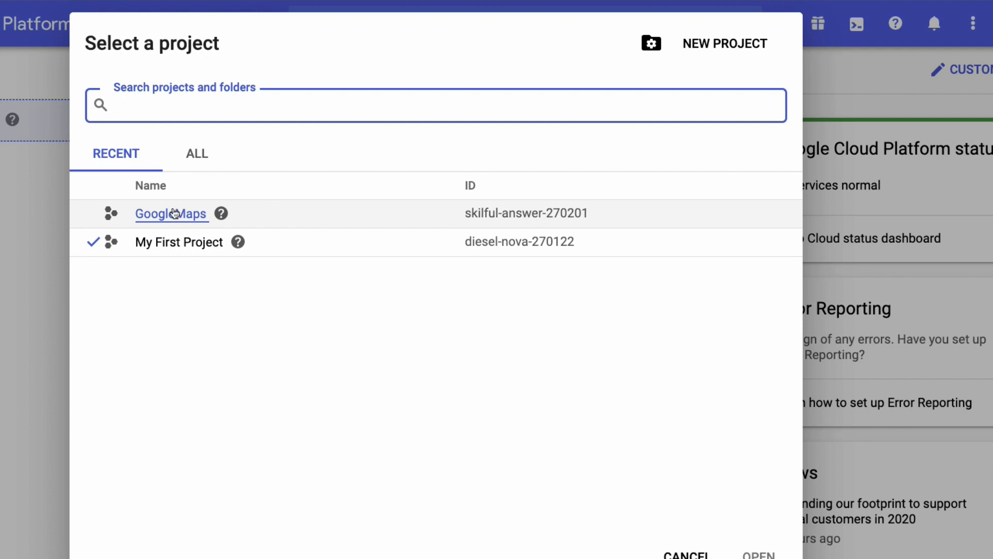
click(171, 213)
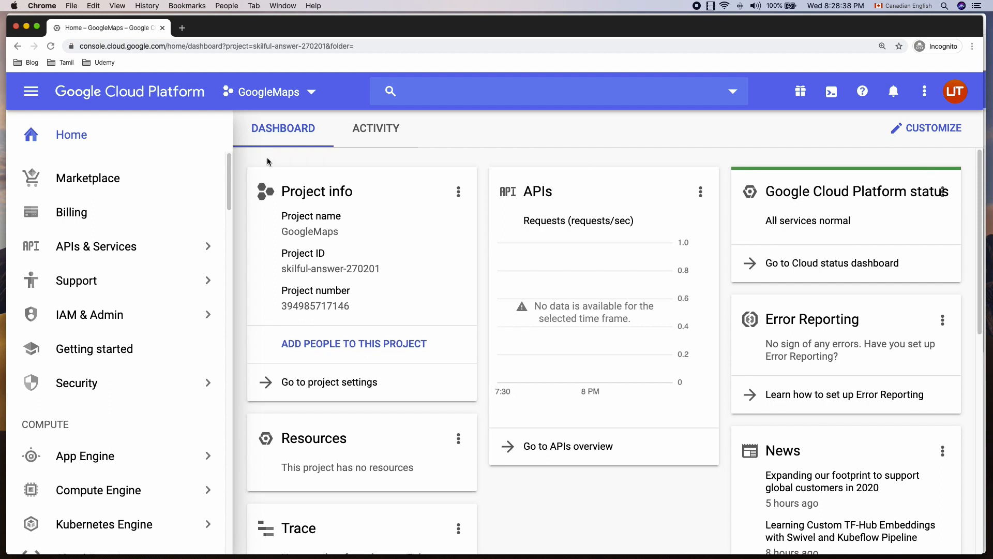
mouse_move(572, 377)
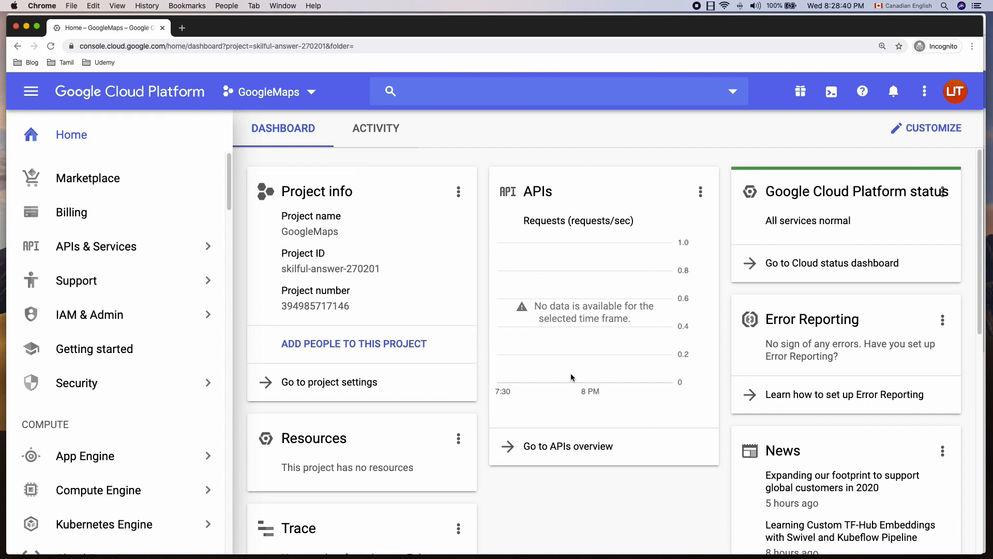
click(30, 91)
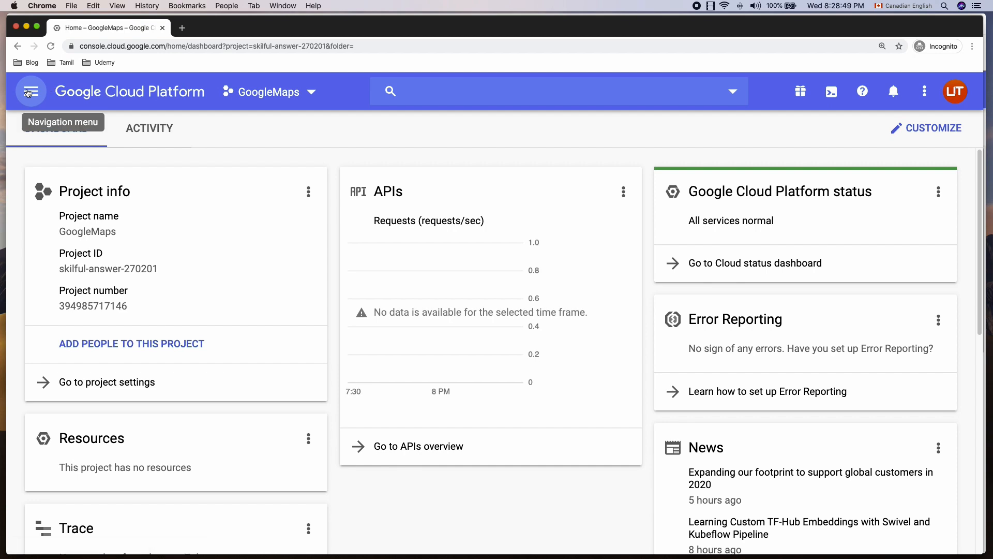
Go through APIs & Services to the GoogleMaps Credentials page, which has no keys yet.
click(30, 91)
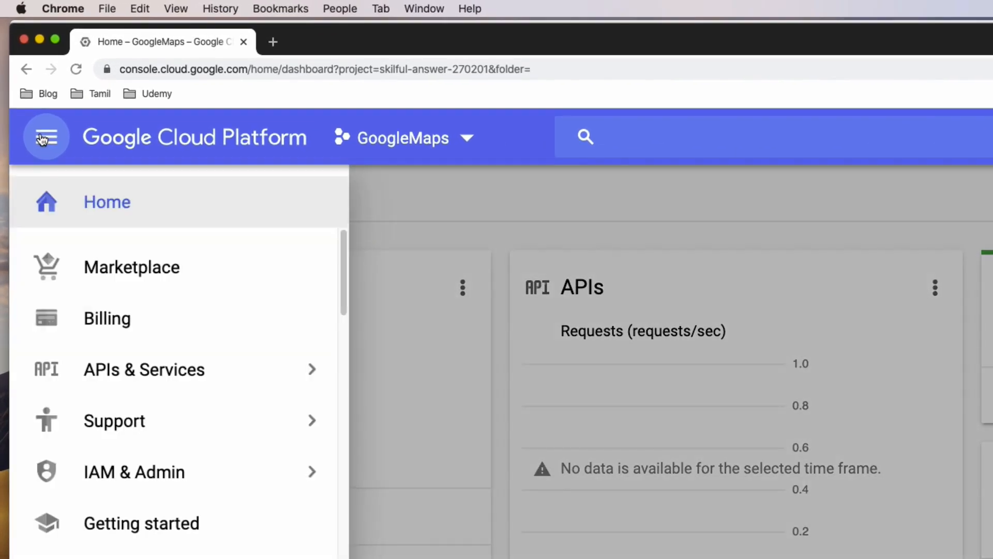
click(143, 369)
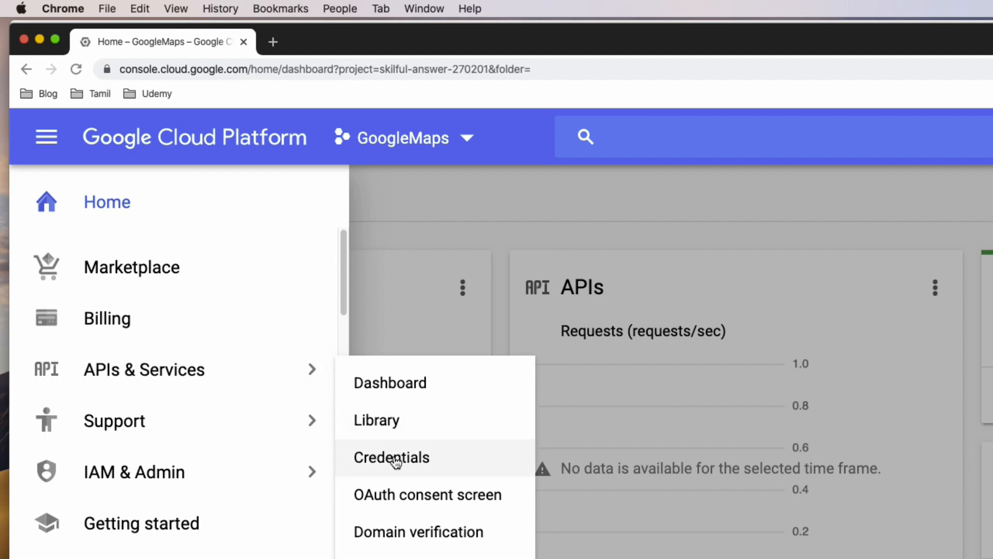
click(392, 456)
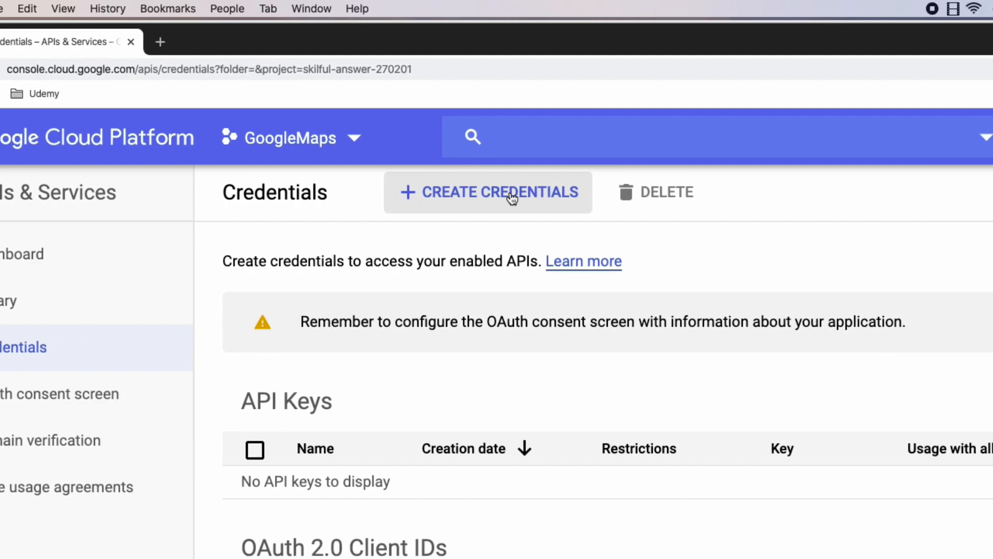
Generate unrestricted API key 1 via Create Credentials and dismiss the key notice.
click(488, 192)
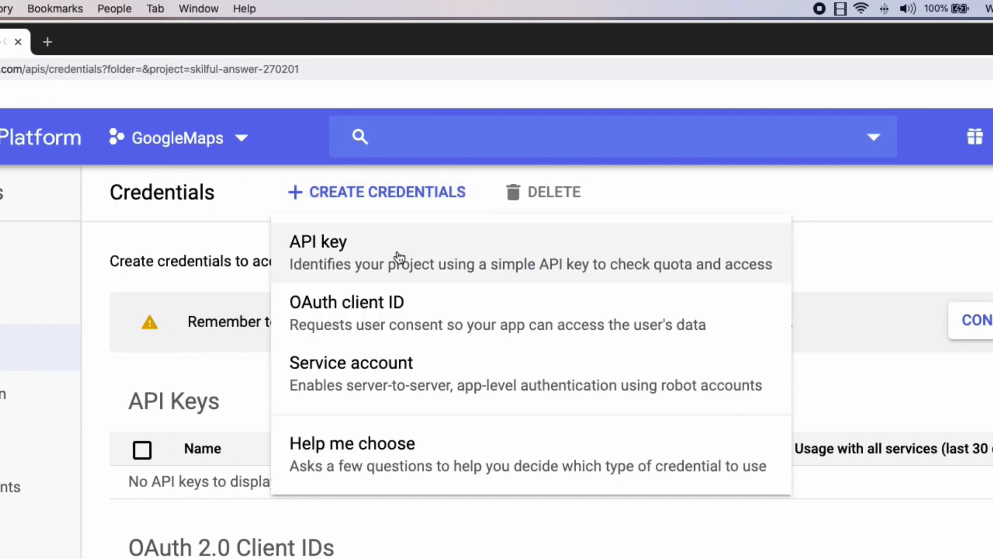
click(318, 242)
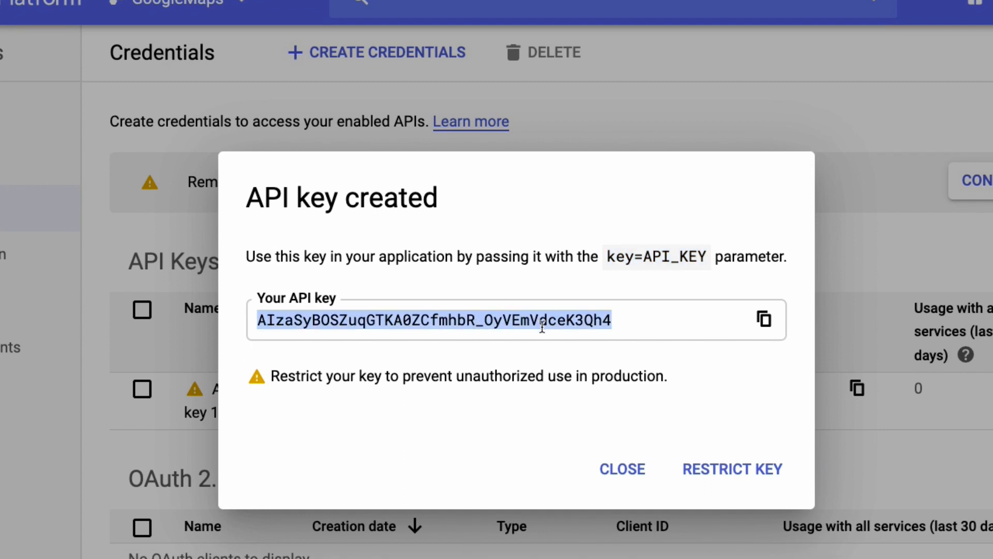
mouse_move(589, 315)
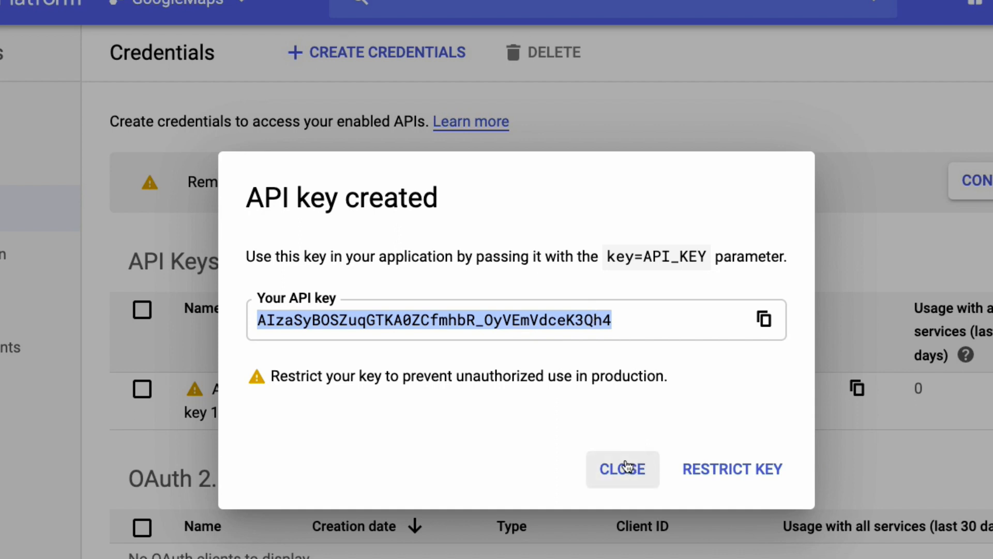
click(621, 469)
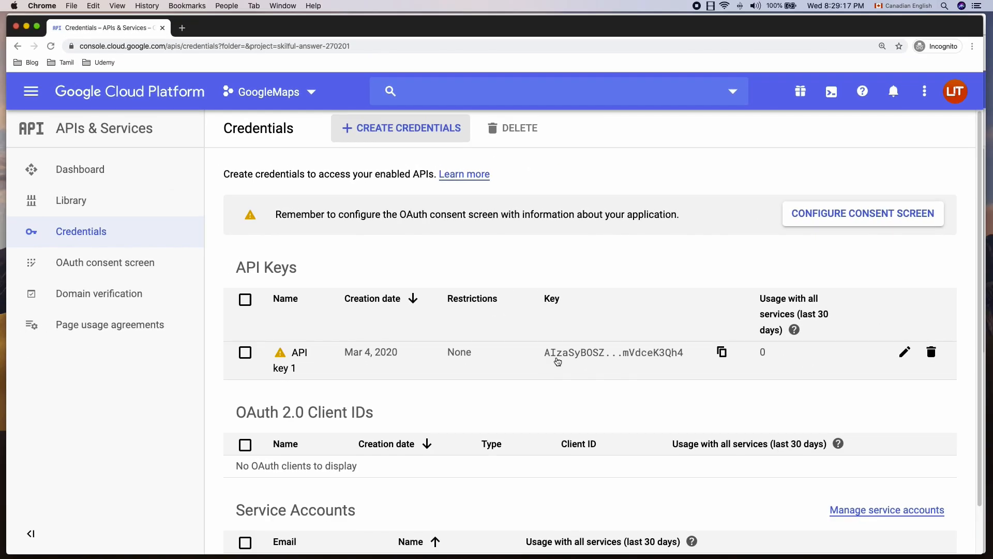
mouse_move(31, 90)
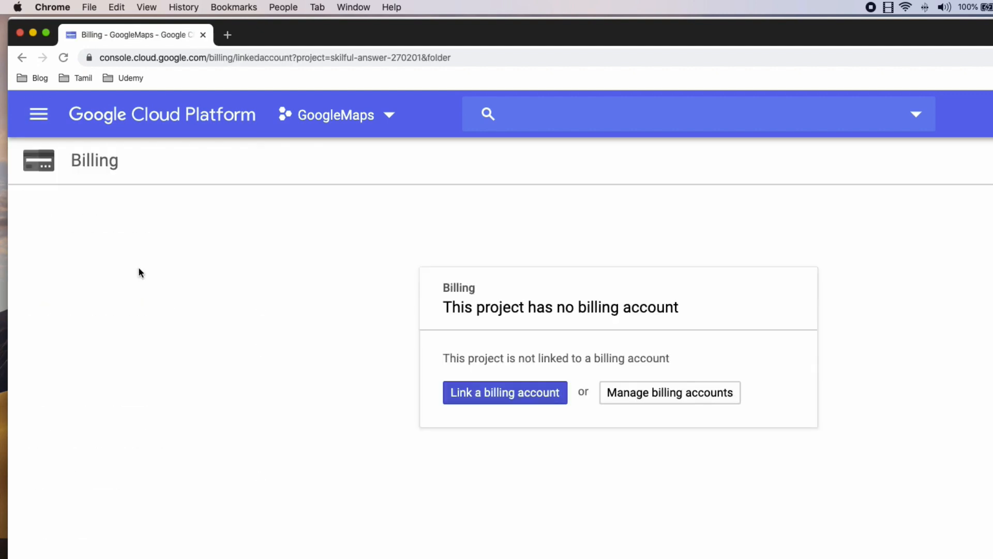
Keep Canada as the country, agree to the free trial terms, and continue.
click(669, 392)
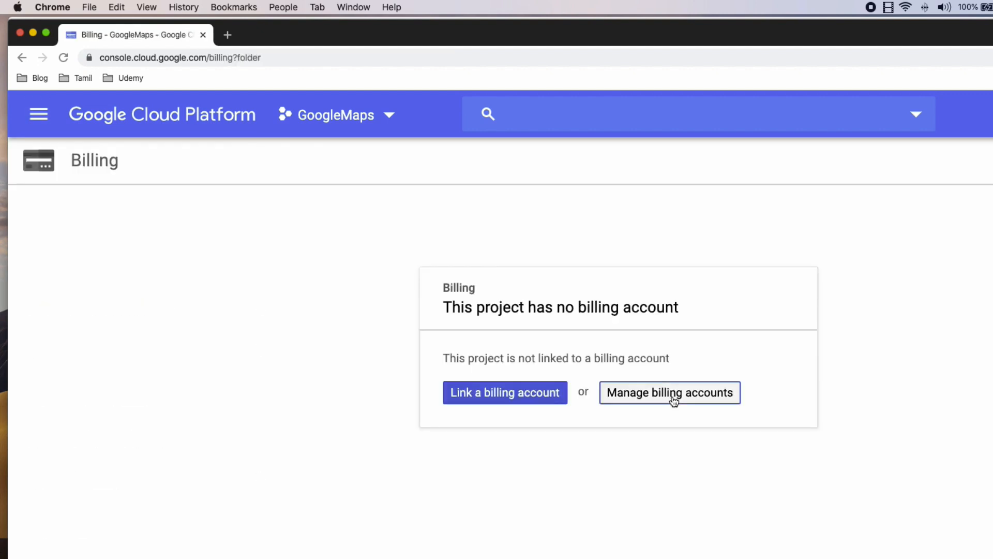
click(669, 392)
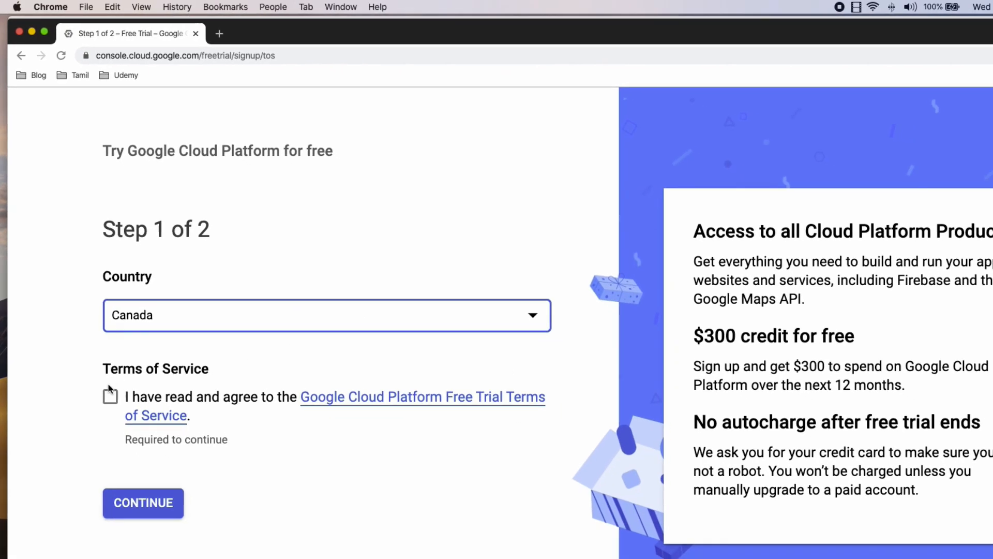
click(110, 396)
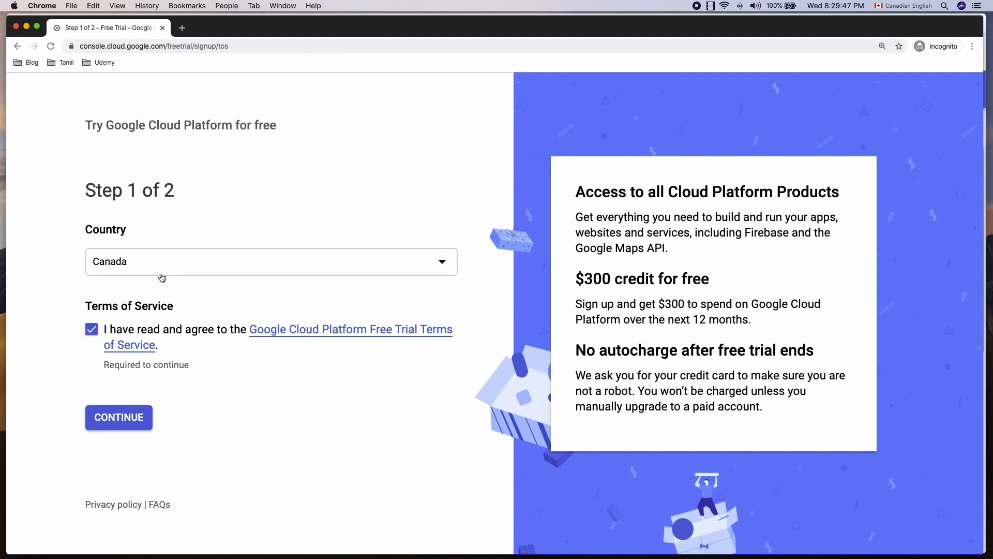
mouse_move(602, 293)
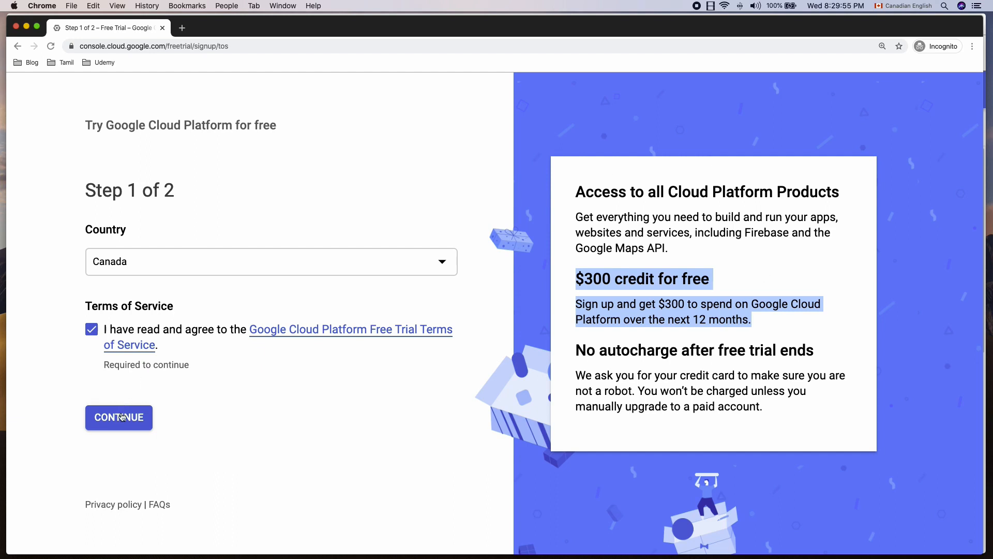
mouse_move(674, 341)
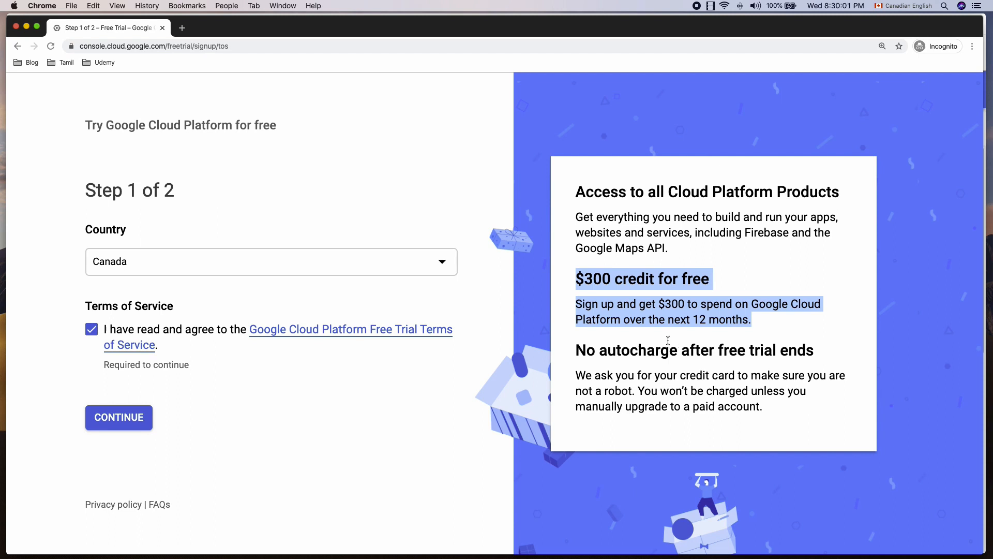
mouse_move(231, 303)
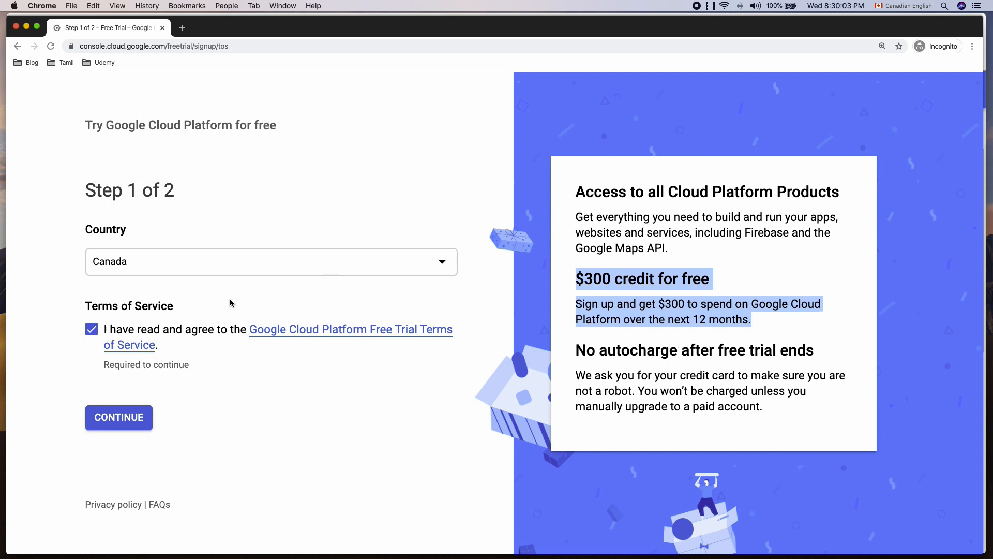
click(119, 417)
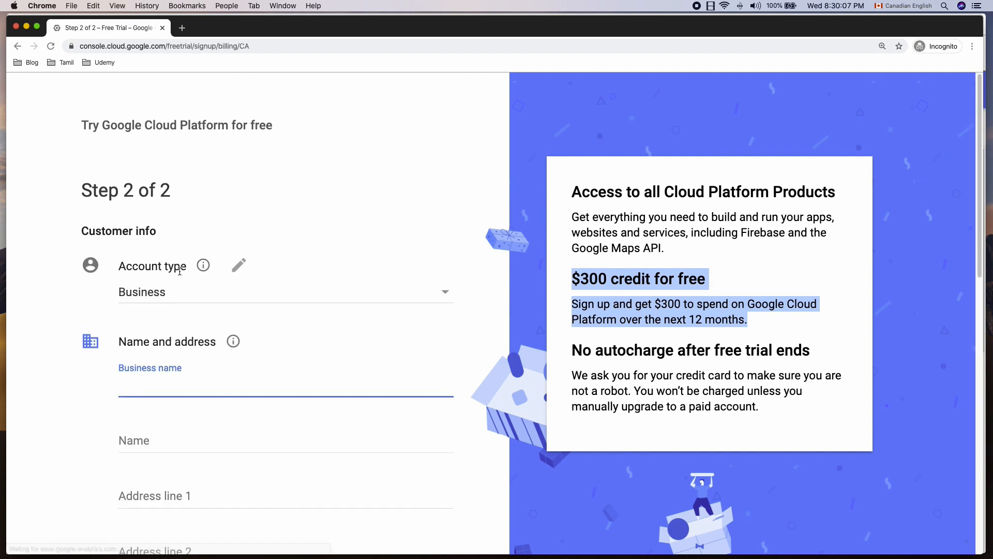
Scroll the step 2 form past Customer info to the Payment method section.
scroll(down, 3)
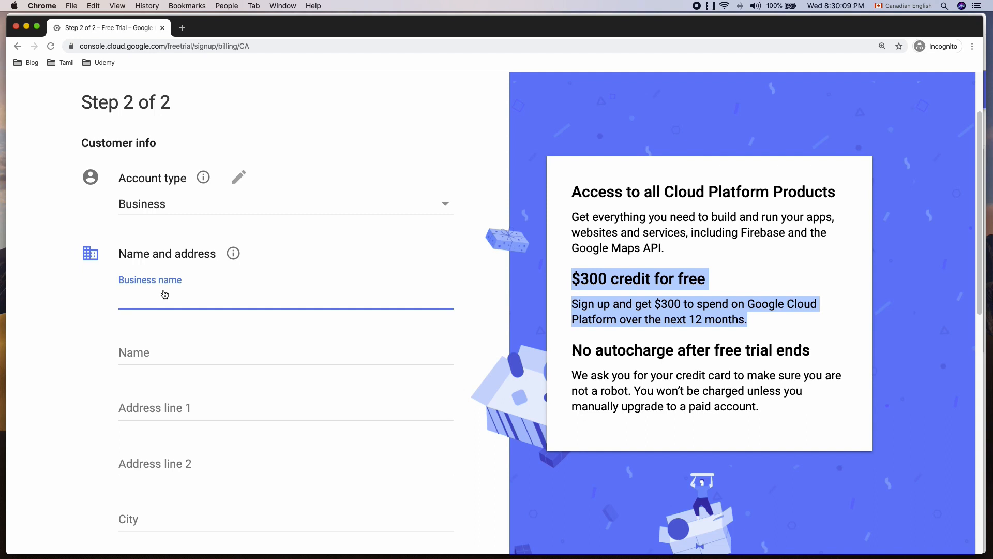
scroll(down, 3)
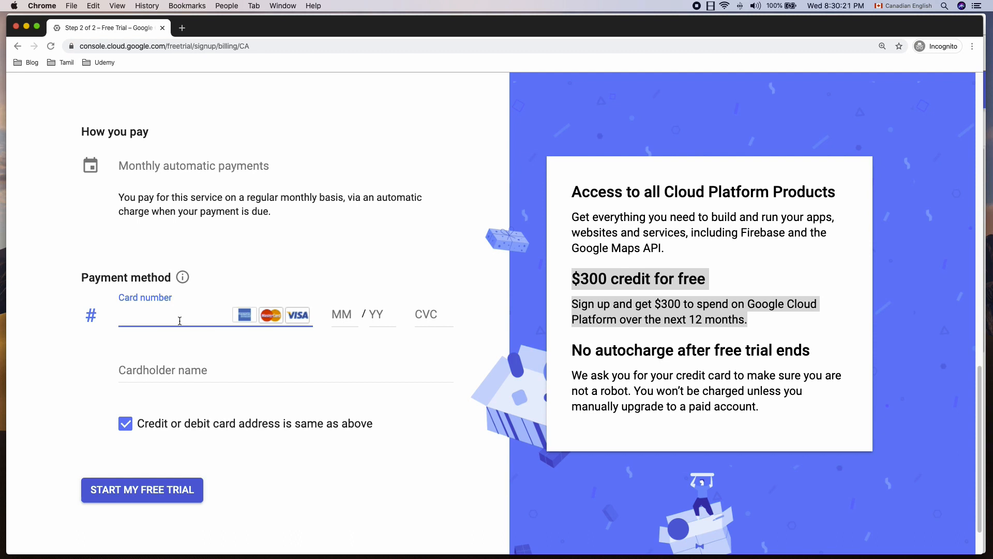
mouse_move(222, 451)
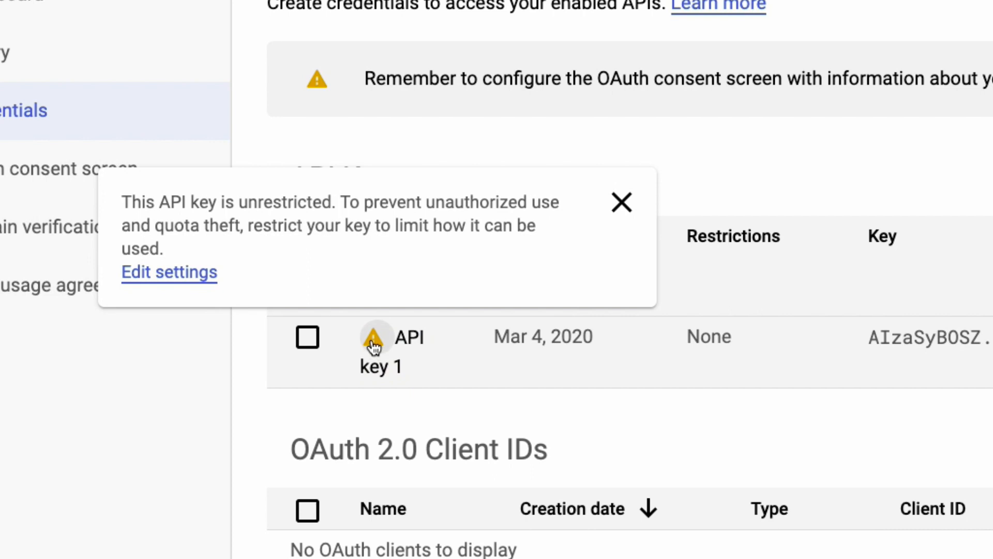
mouse_move(385, 347)
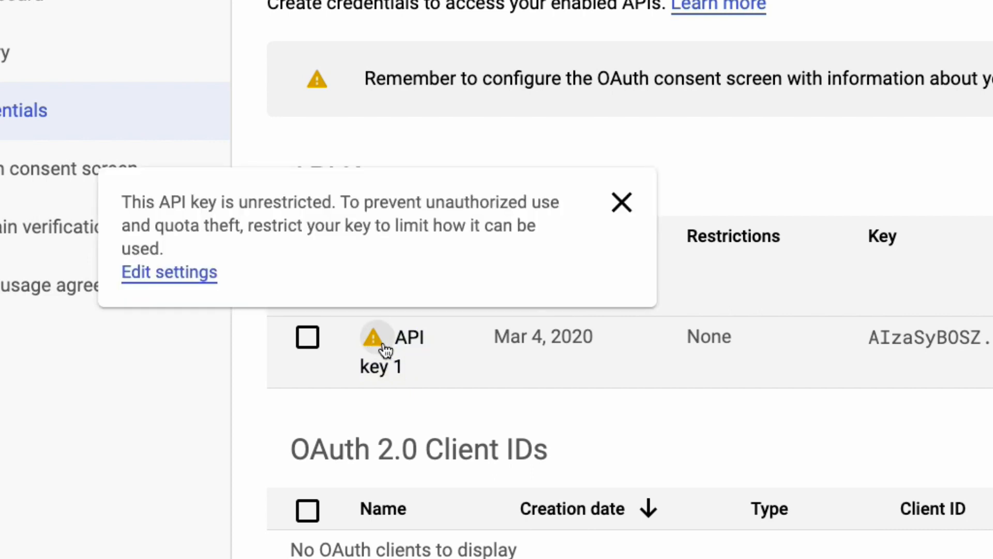
mouse_move(375, 347)
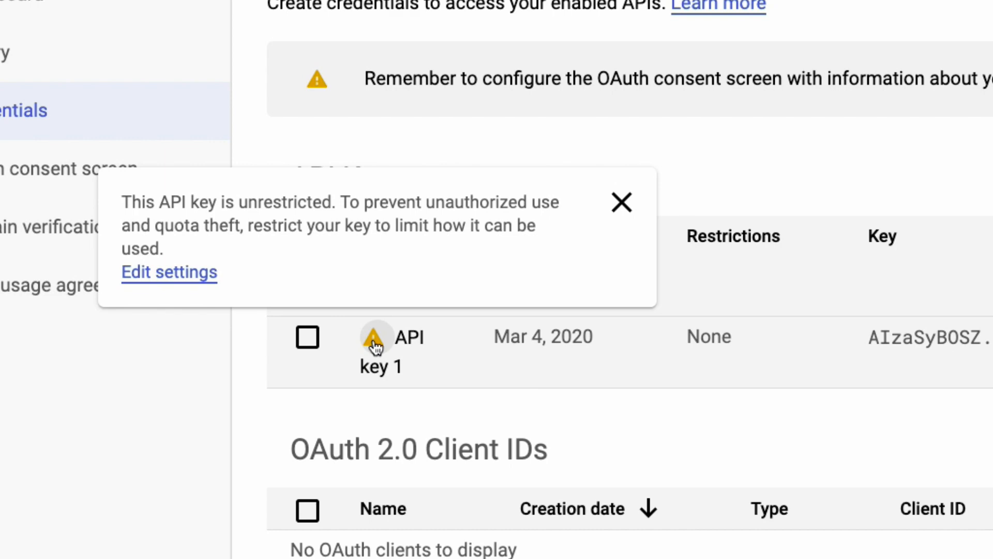
Restrict API key 1 to HTTP referrers, allowing the softauthor.com website.
click(169, 273)
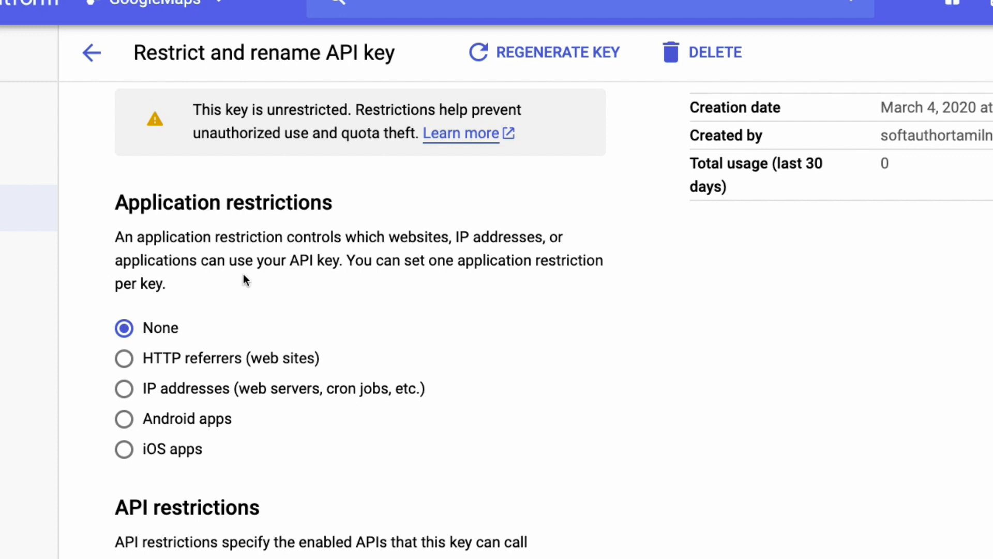
scroll(down, 3)
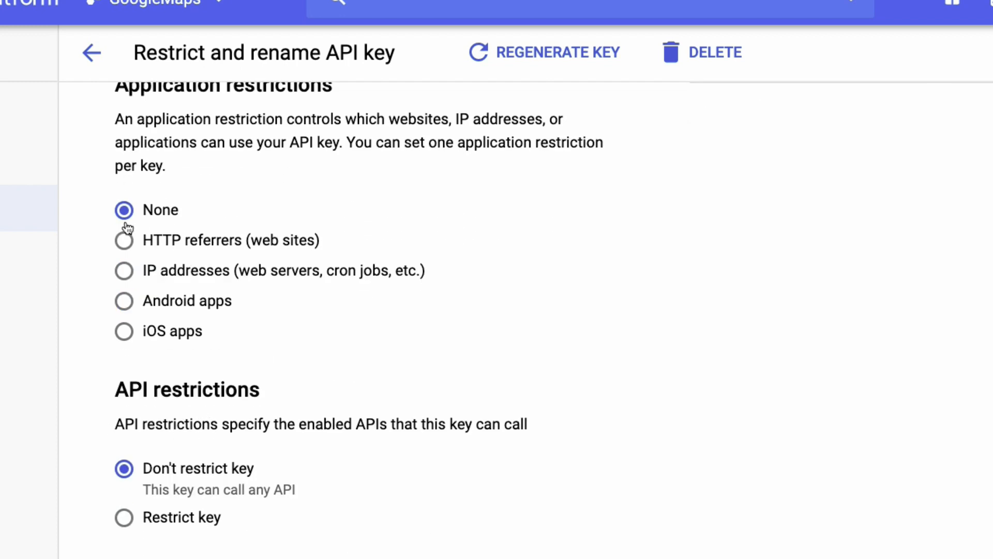
click(123, 240)
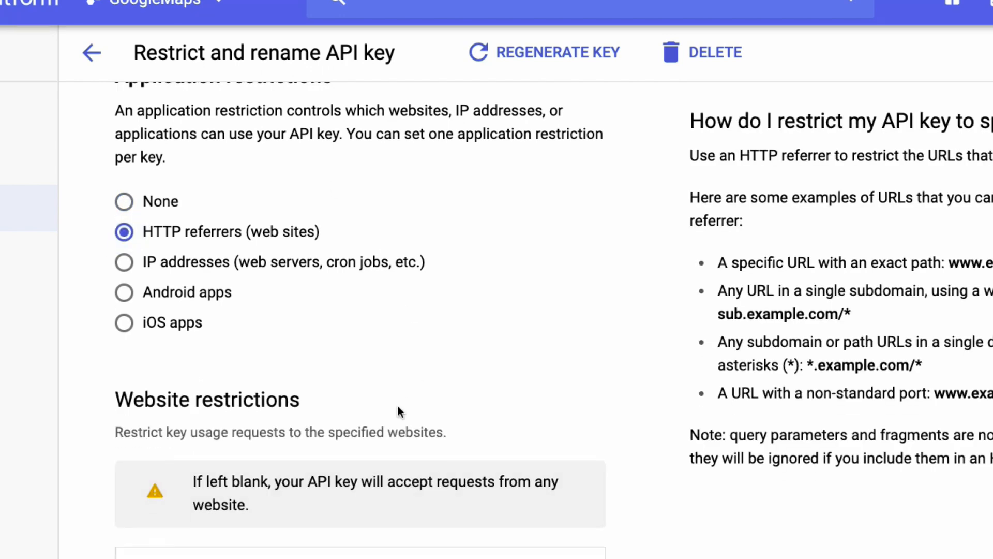
scroll(down, 3)
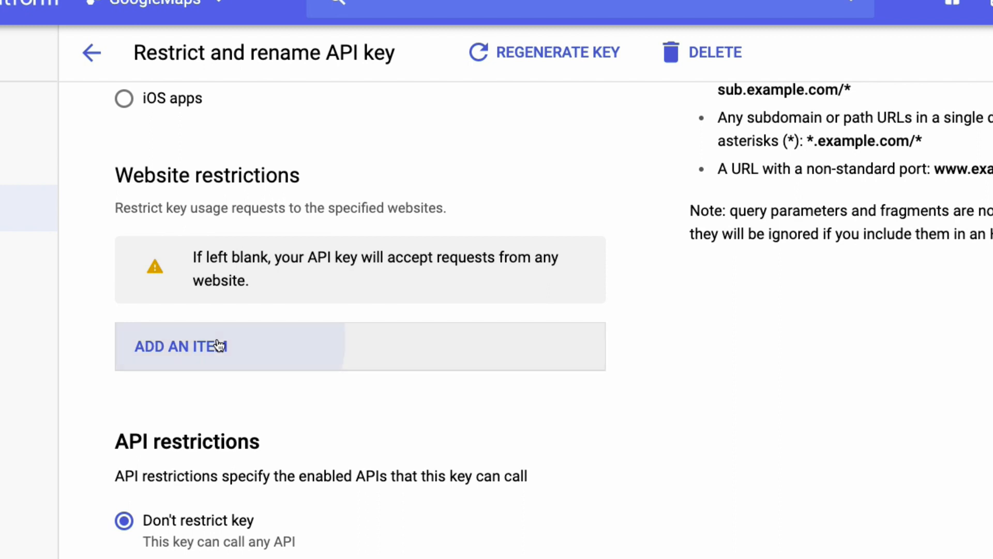
click(180, 346)
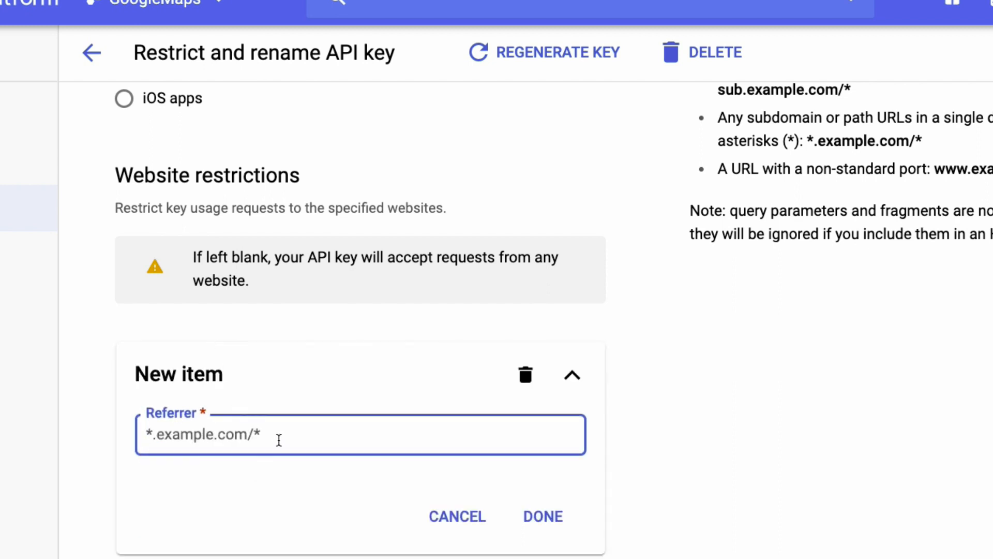
text(softauthor.c)
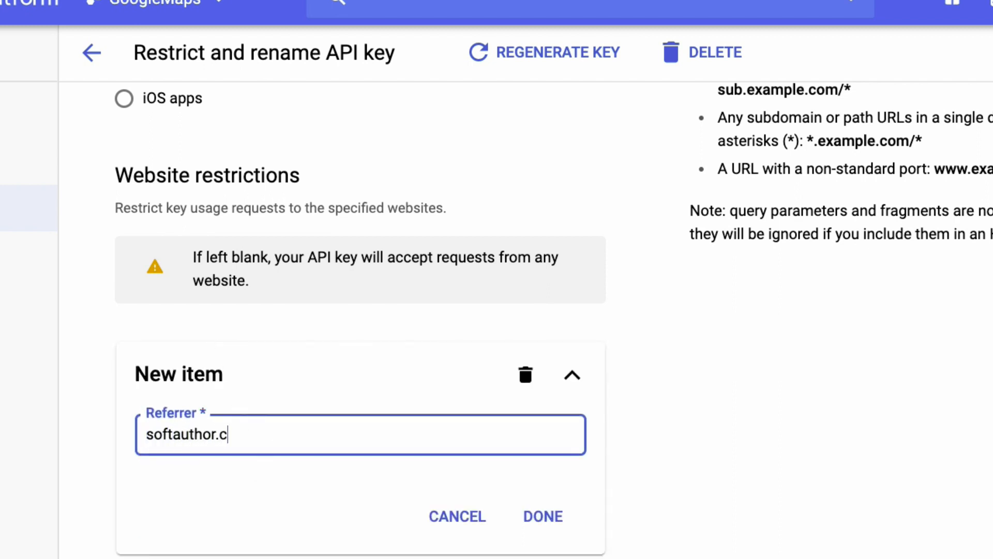
click(542, 516)
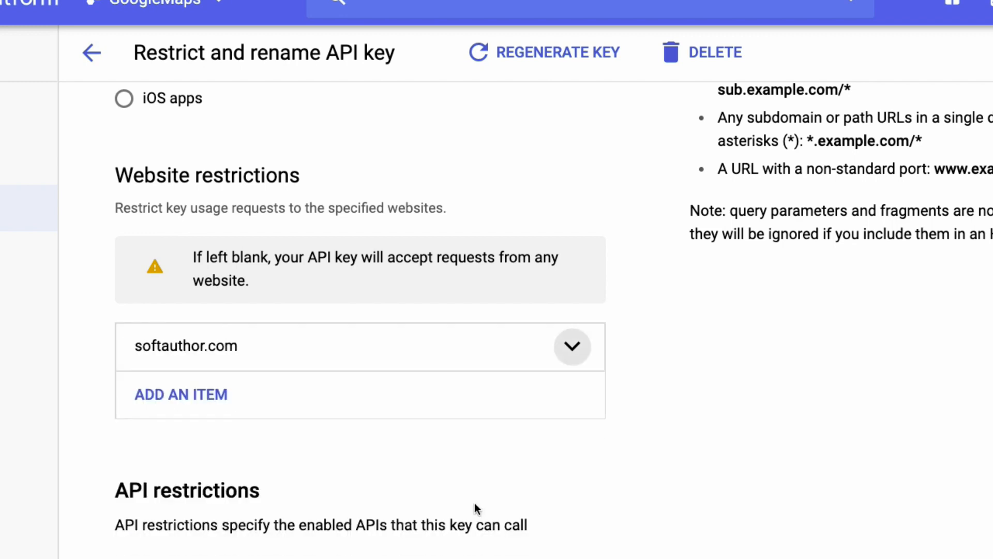
scroll(down, 3)
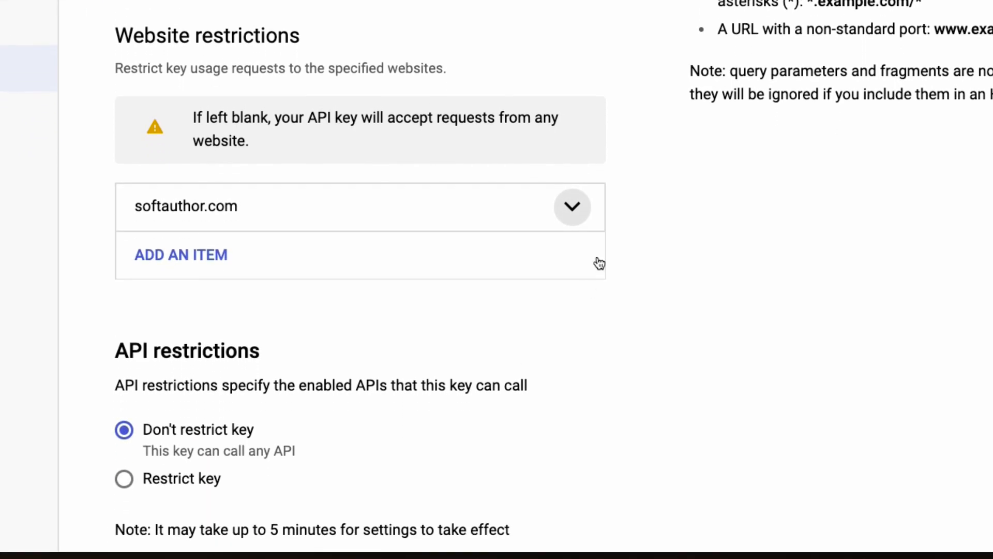
scroll(down, 3)
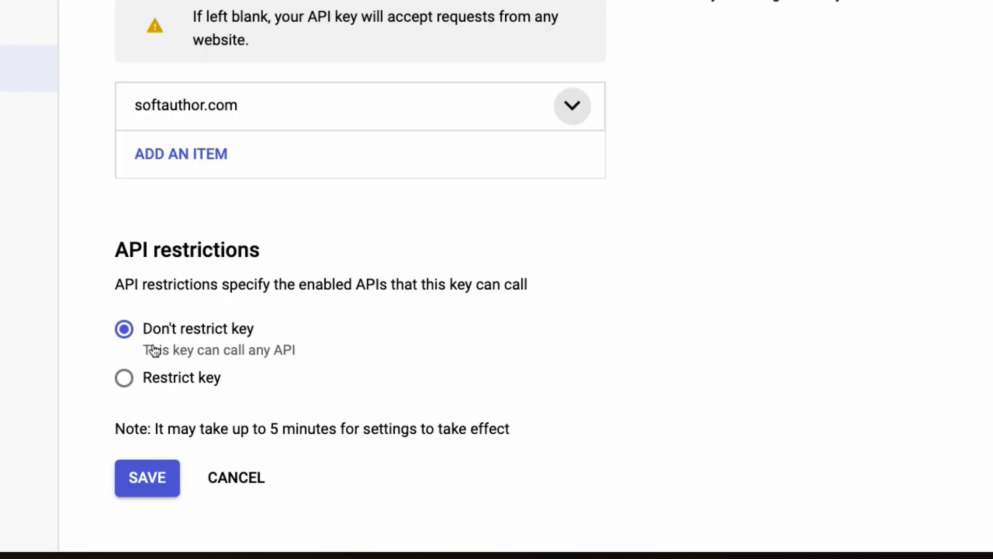
Choose Restrict key for API key 1, browse the Select APIs list, and save.
click(124, 377)
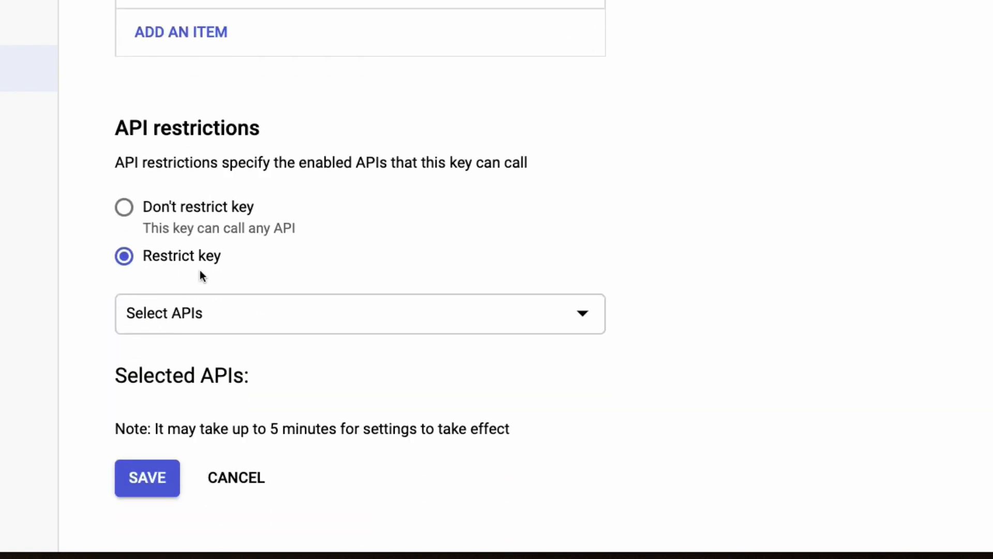
click(359, 313)
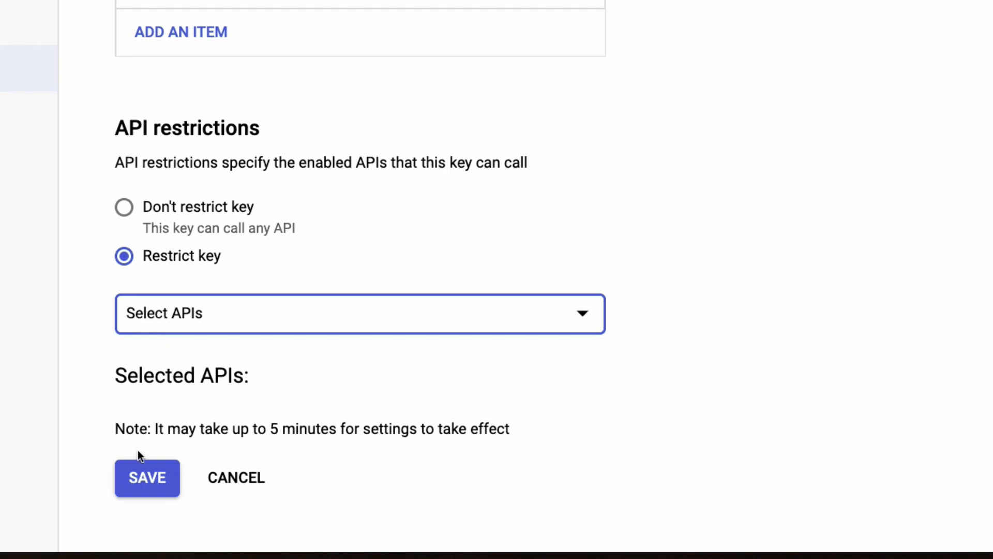
click(147, 477)
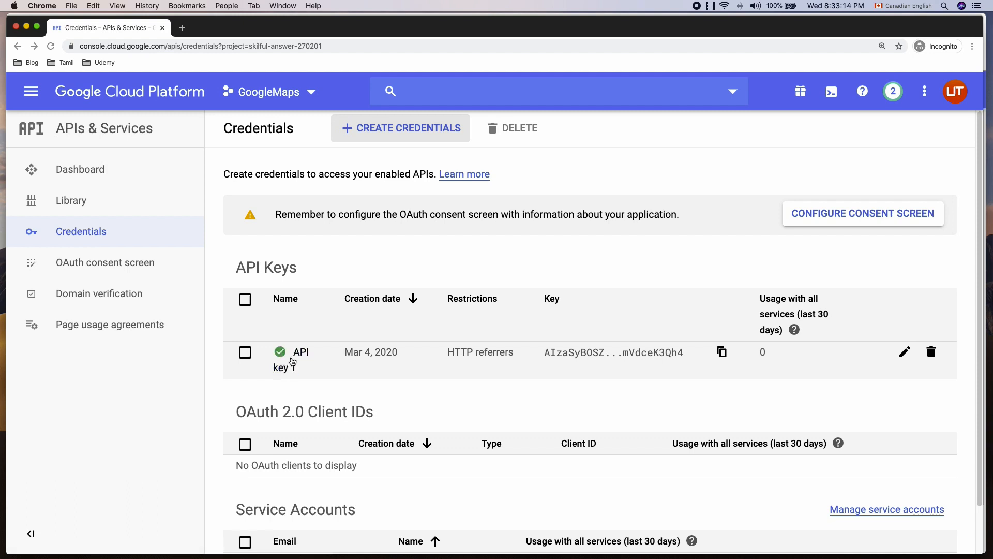
mouse_move(301, 352)
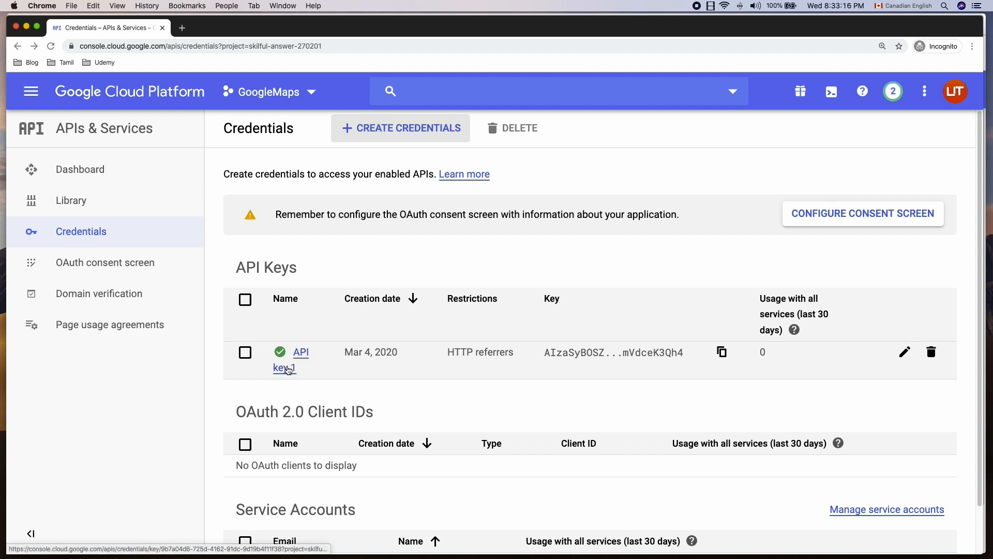
mouse_move(353, 397)
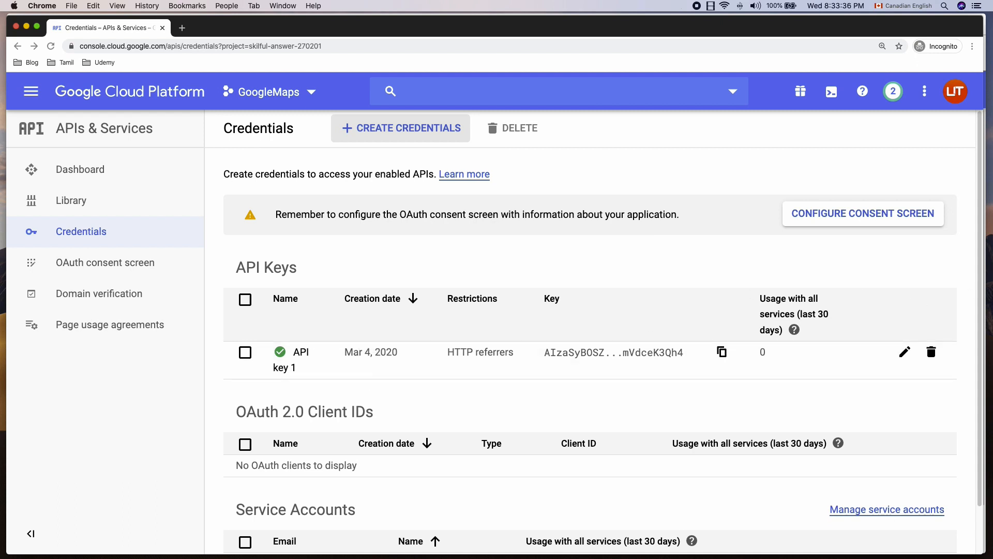
Browse all 15 Maps APIs in the Library, enable Places API, and view the Google Maps APIs page.
click(71, 200)
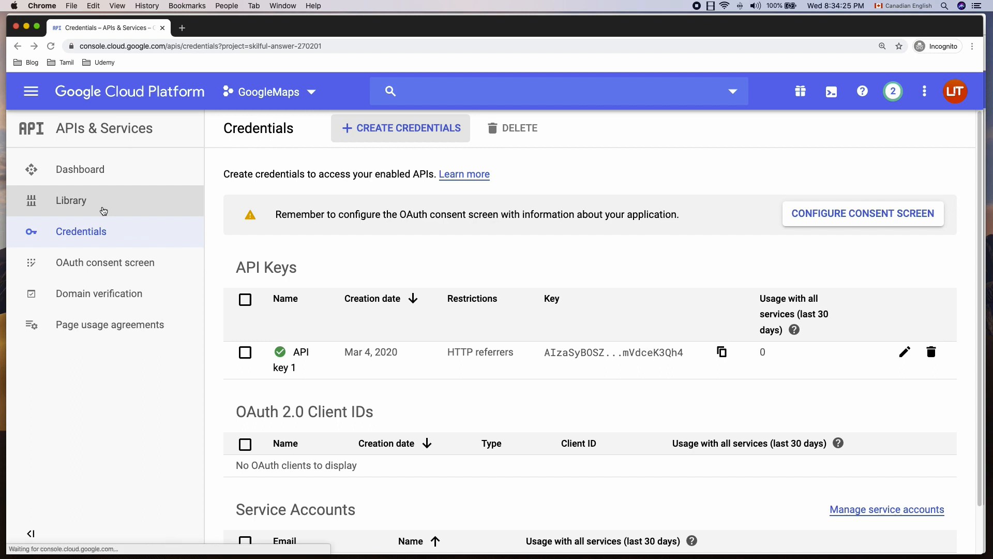
click(70, 201)
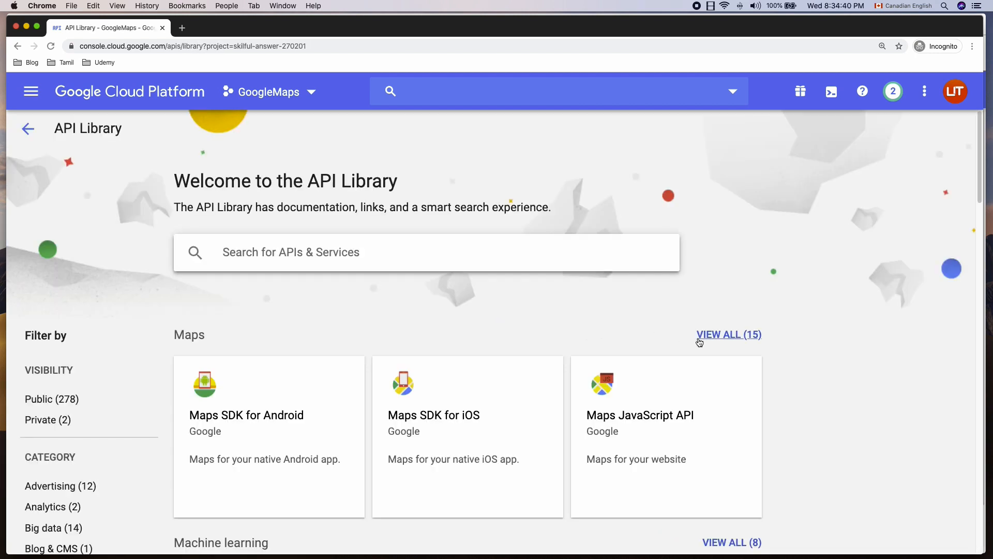
click(728, 335)
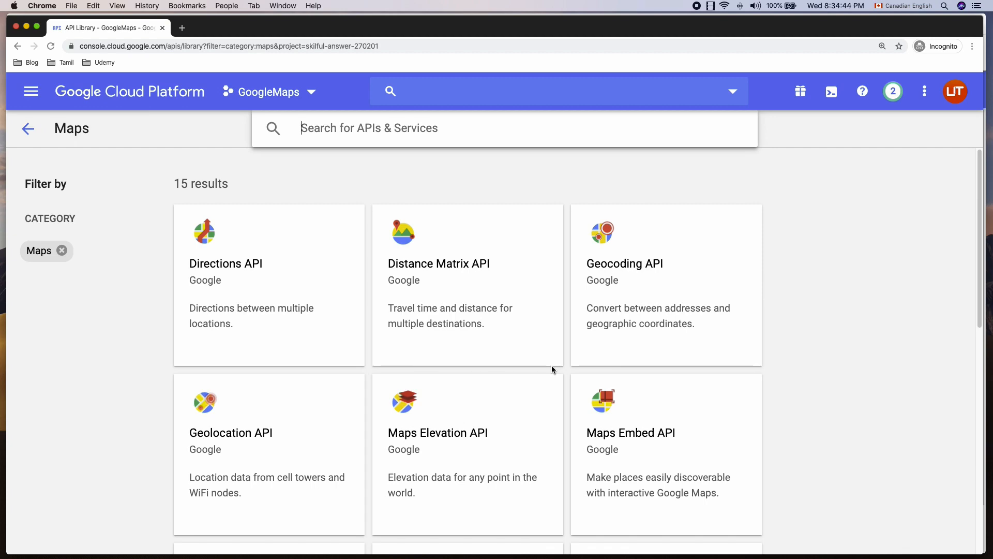
scroll(down, 3)
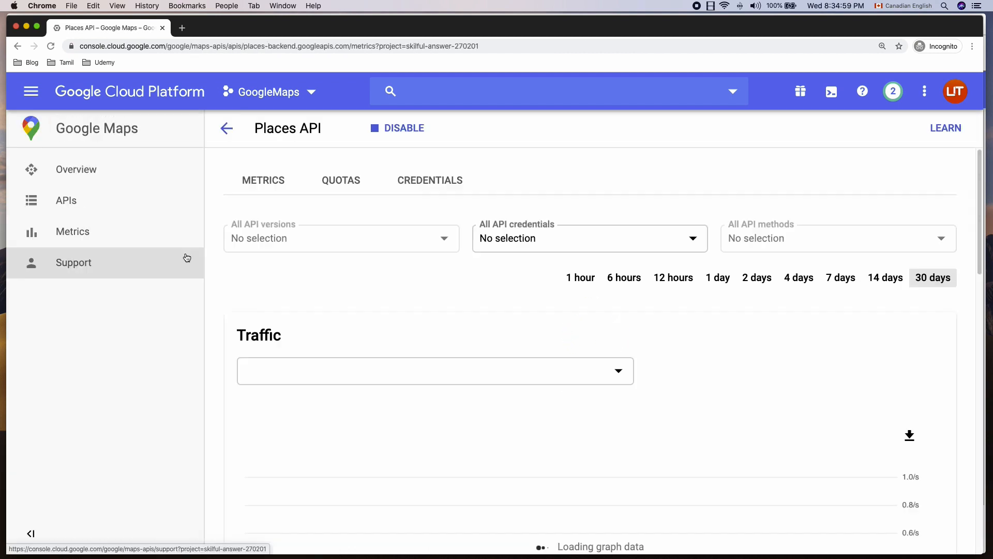
click(65, 200)
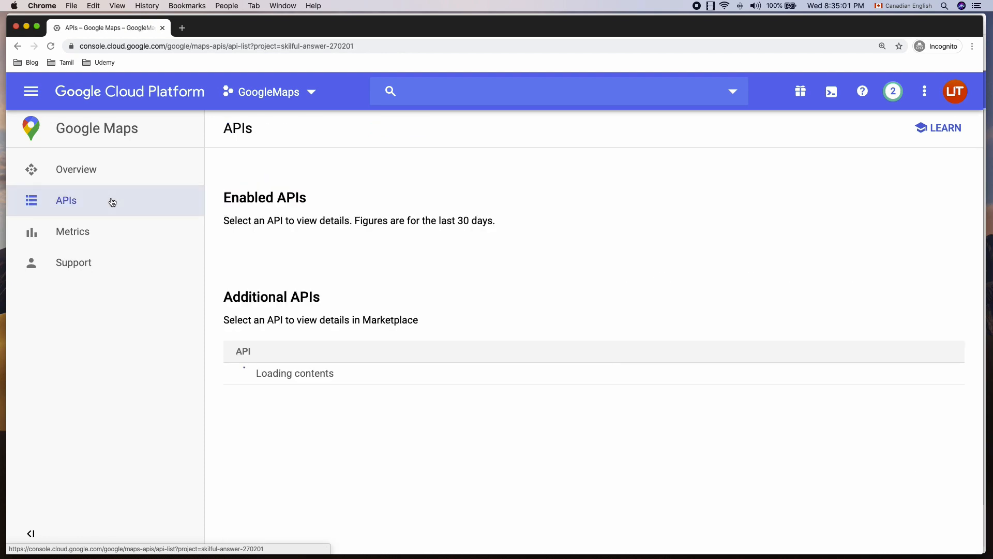